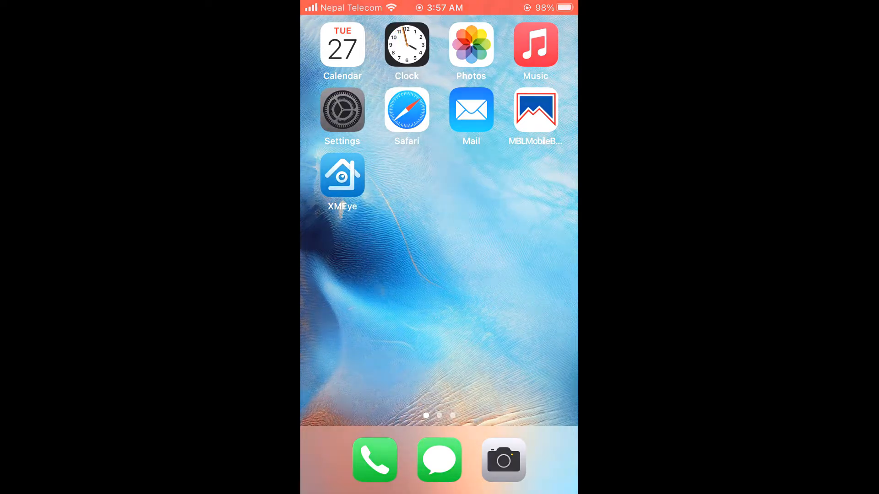
# Step: Review the iPhone's device information and capacity in General settings
pyautogui.click(342, 110)
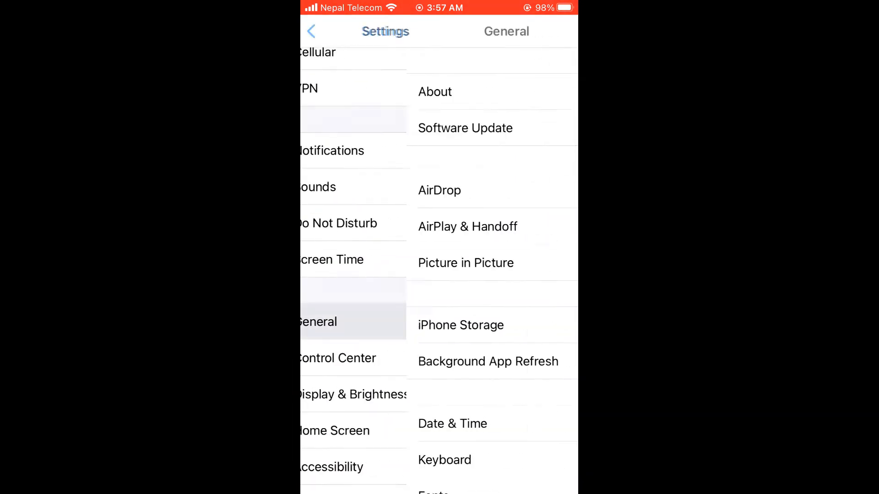
pyautogui.click(435, 91)
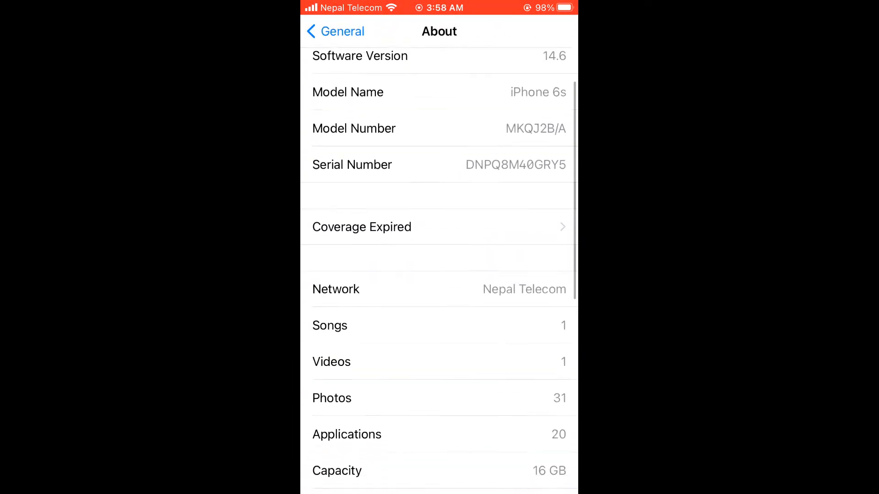
pyautogui.scroll(-3)
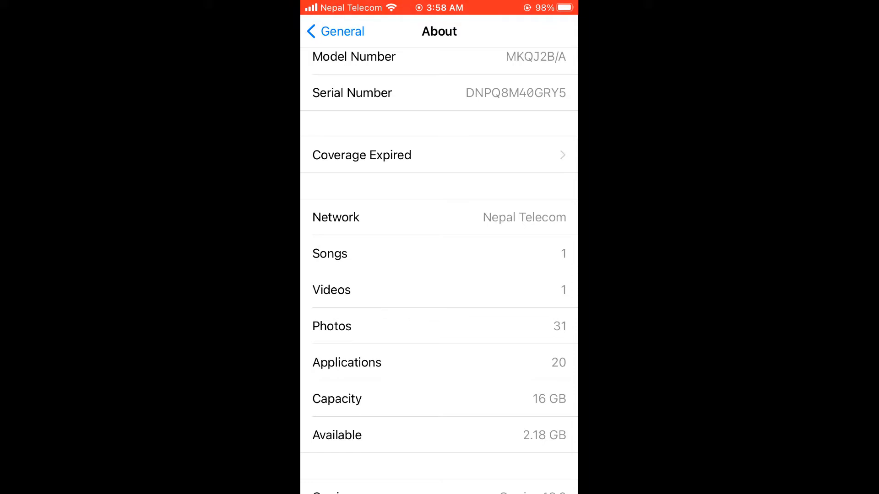
pyautogui.click(334, 30)
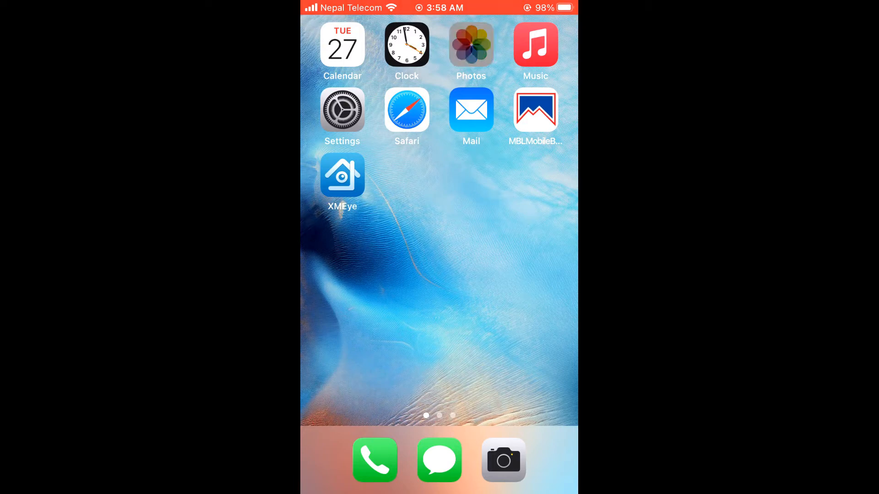
# Step: Permanently delete all 47 items in the Photos Recently Deleted album
pyautogui.click(471, 45)
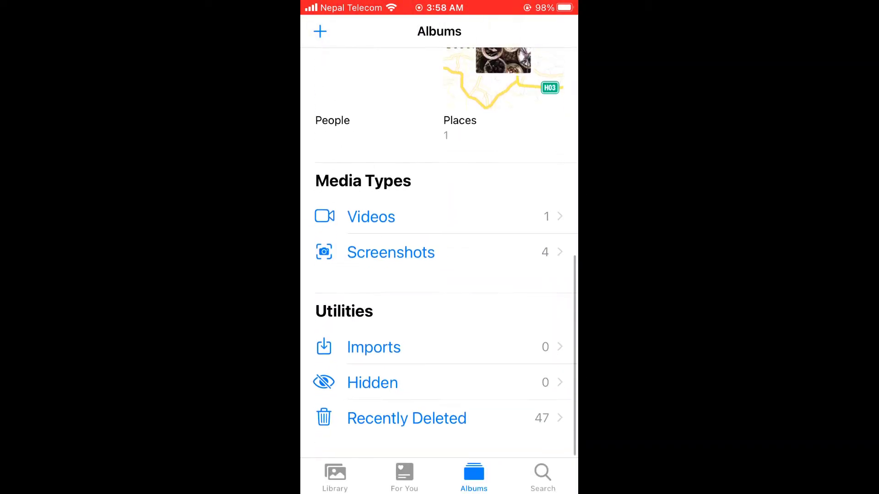
pyautogui.click(407, 418)
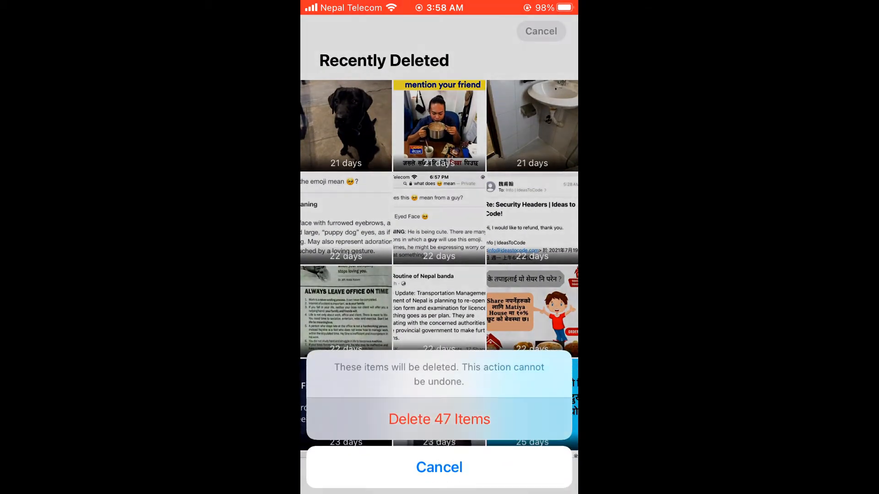
pyautogui.click(439, 419)
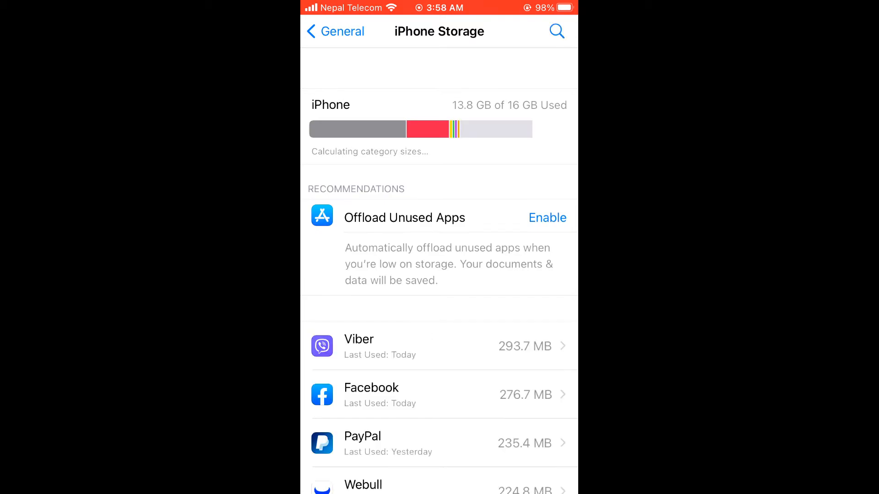
# Step: Scroll the iPhone Storage app list to Compass: 4.3 MB app, 90 KB data
pyautogui.scroll(-3)
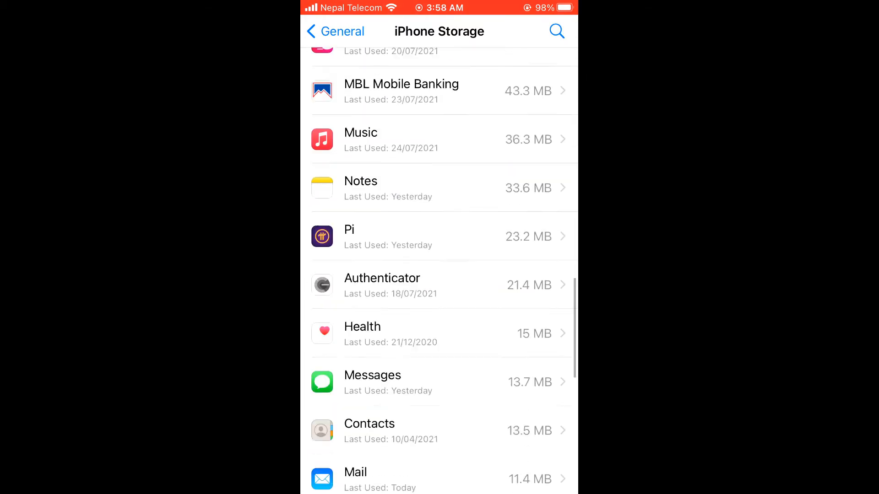
pyautogui.scroll(3)
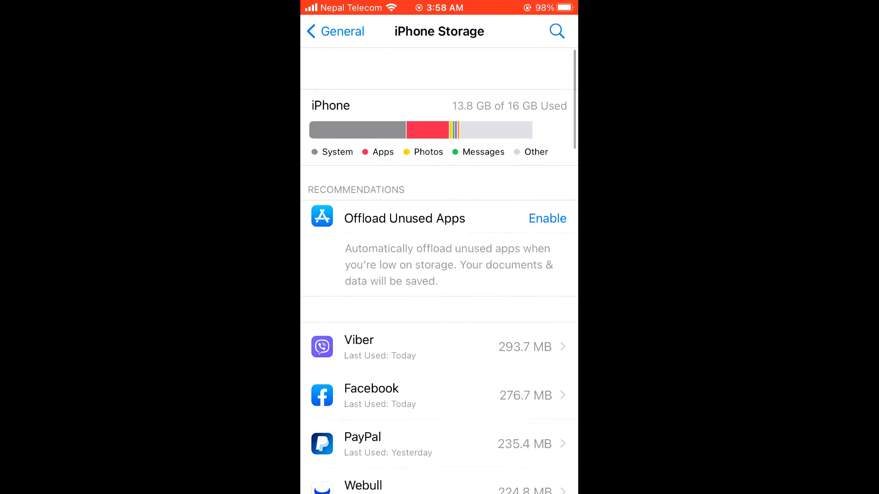
pyautogui.scroll(-3)
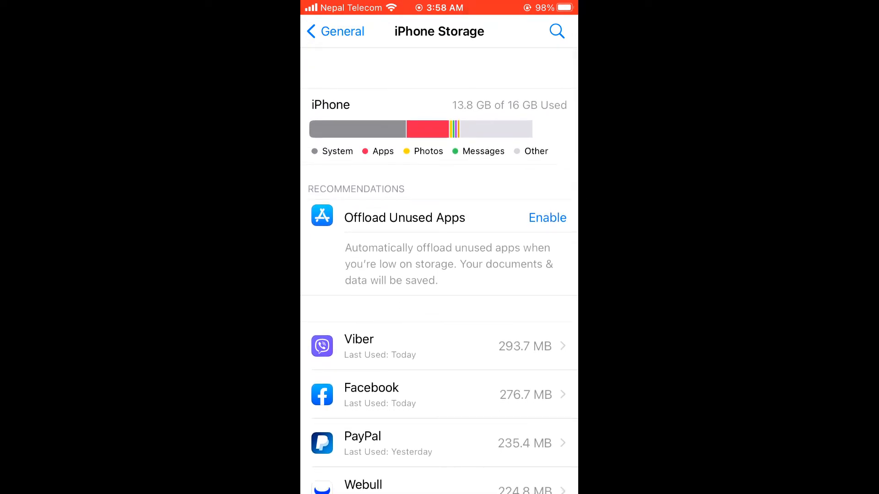
pyautogui.scroll(-3)
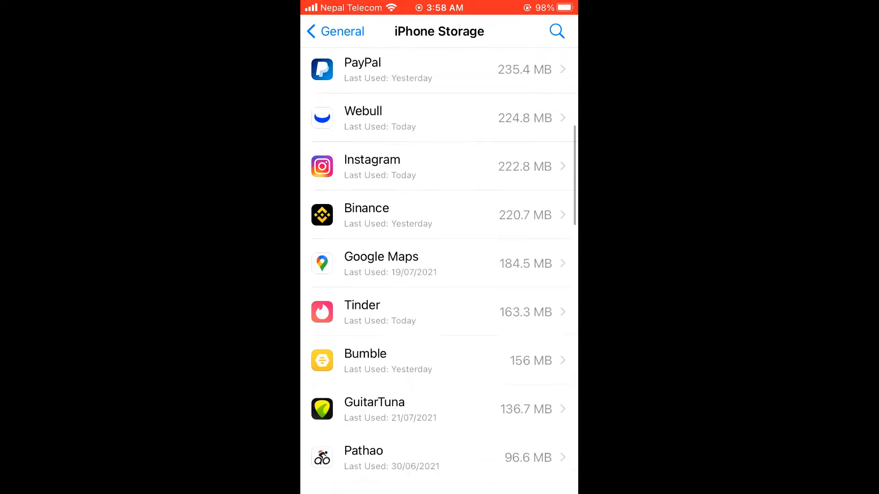
pyautogui.scroll(-3)
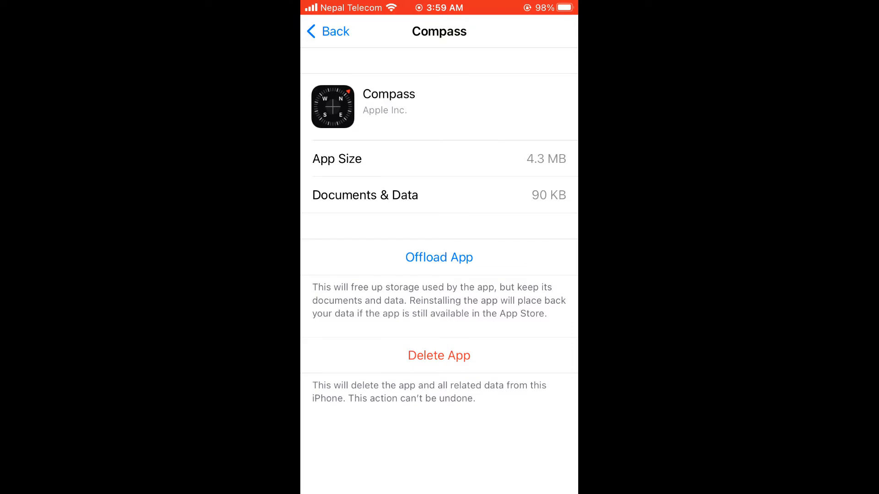
# Step: Offload Compass keeping its data, relaunch it from Spotlight to redownload, and return
pyautogui.click(439, 257)
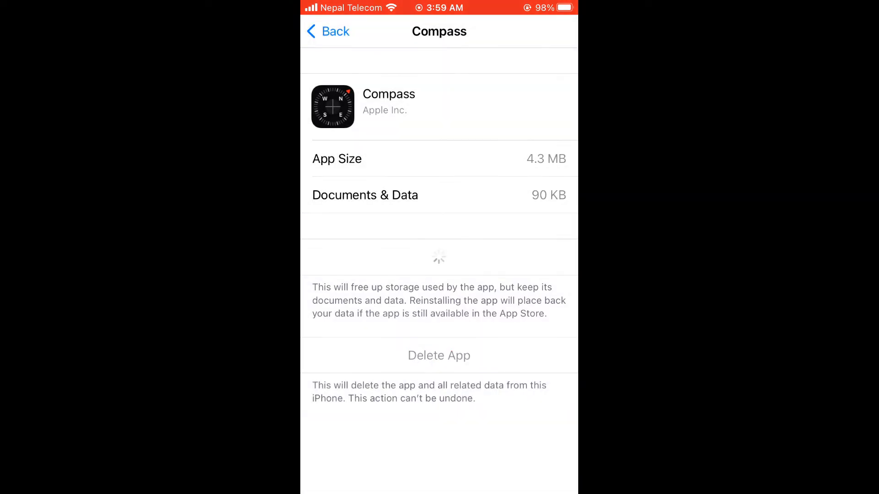
pyautogui.click(439, 257)
pyautogui.write('com')
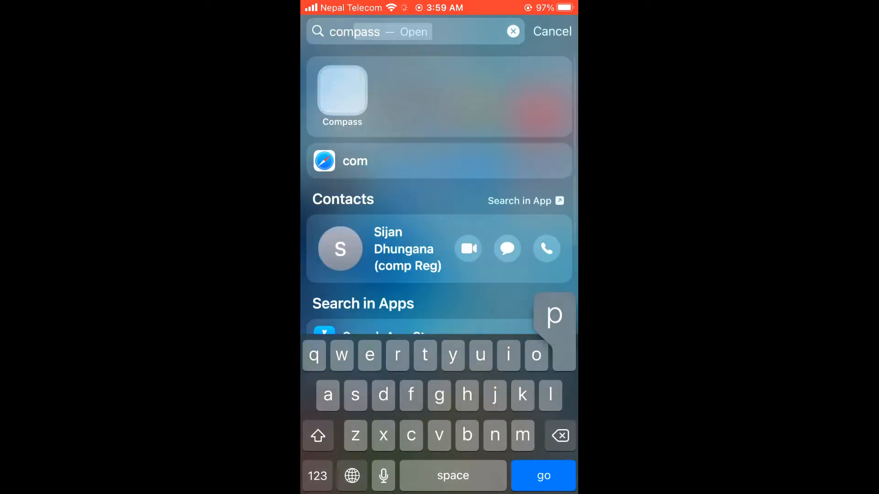
pyautogui.click(342, 91)
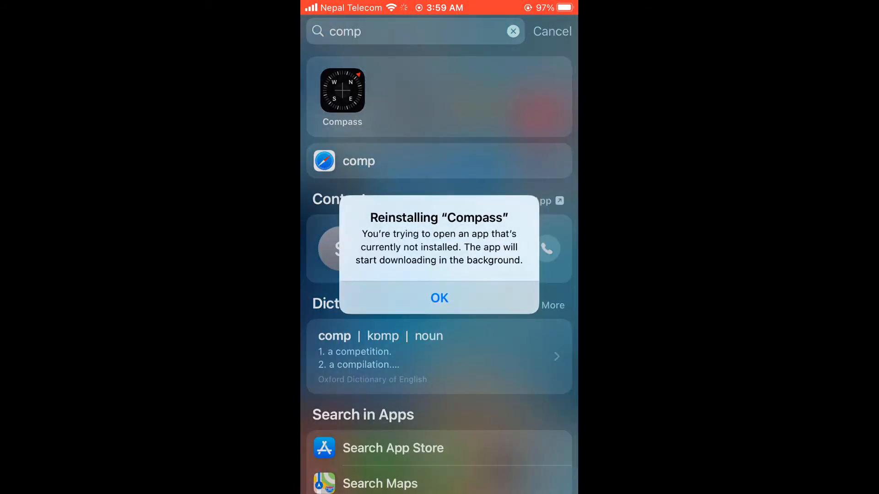
pyautogui.click(439, 298)
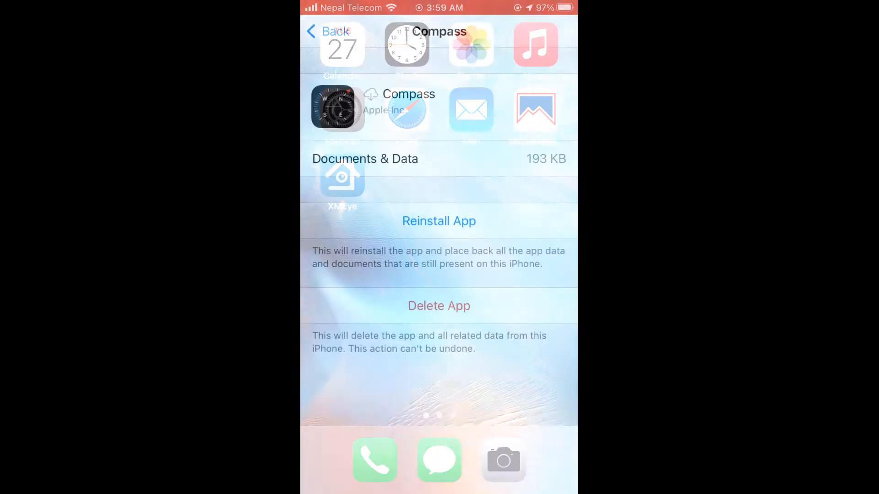
pyautogui.click(330, 31)
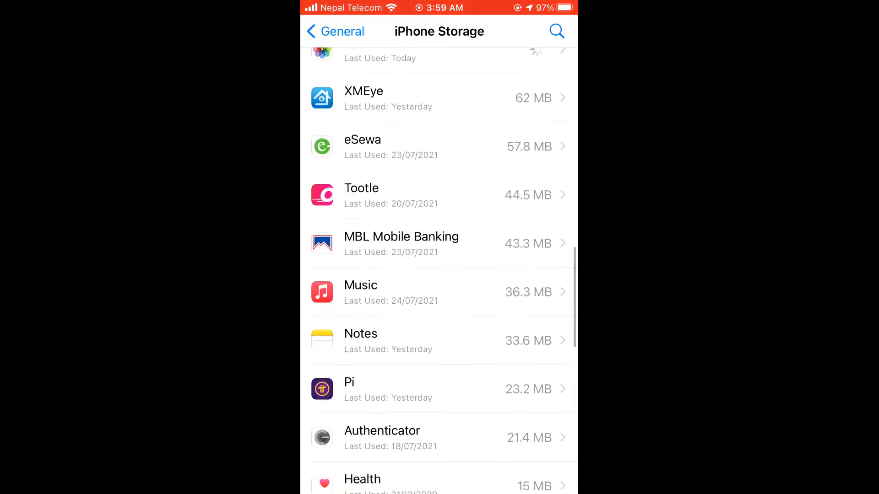
# Step: Confirm an app's On My iPhone documents list is empty and go back
pyautogui.scroll(-3)
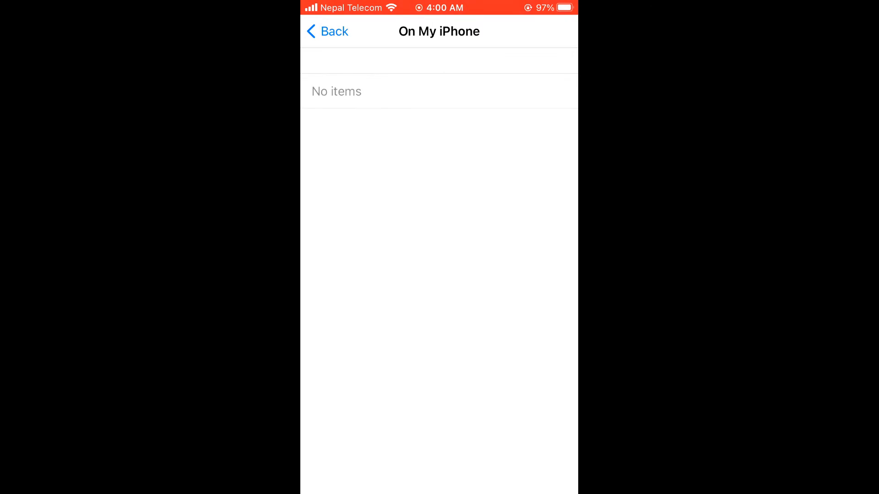
pyautogui.click(327, 31)
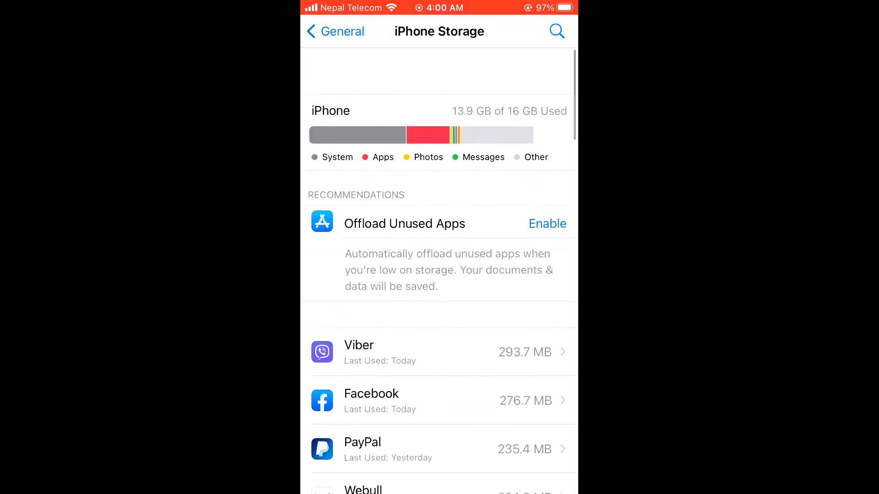
# Step: Compare Viber, Facebook and Tinder sizes, then view Instagram's 148.3 MB app, 74.5 MB data
pyautogui.scroll(3)
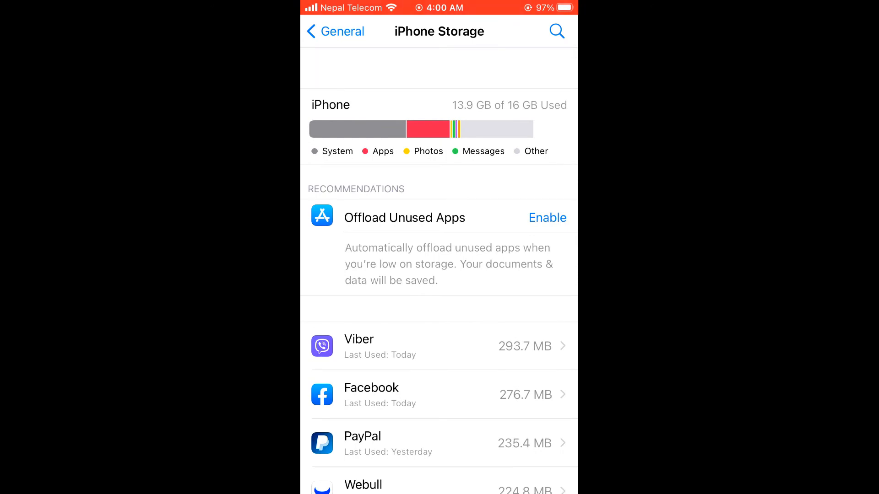
pyautogui.scroll(-3)
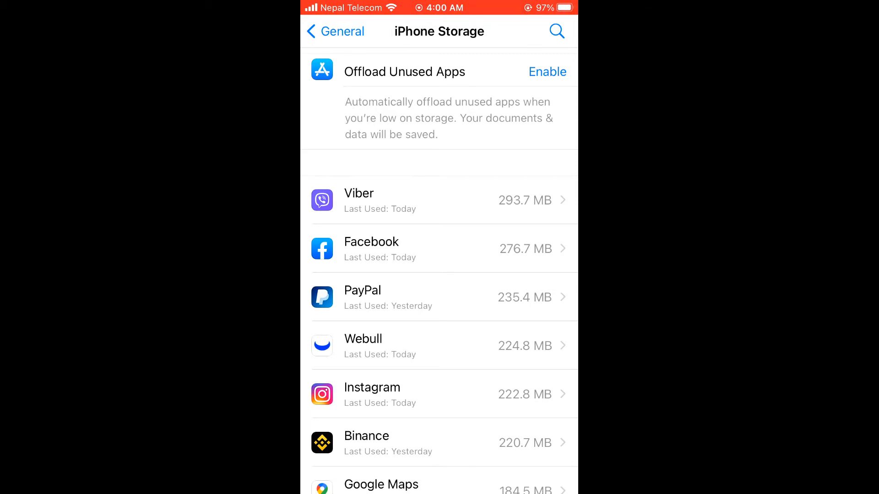
pyautogui.scroll(-3)
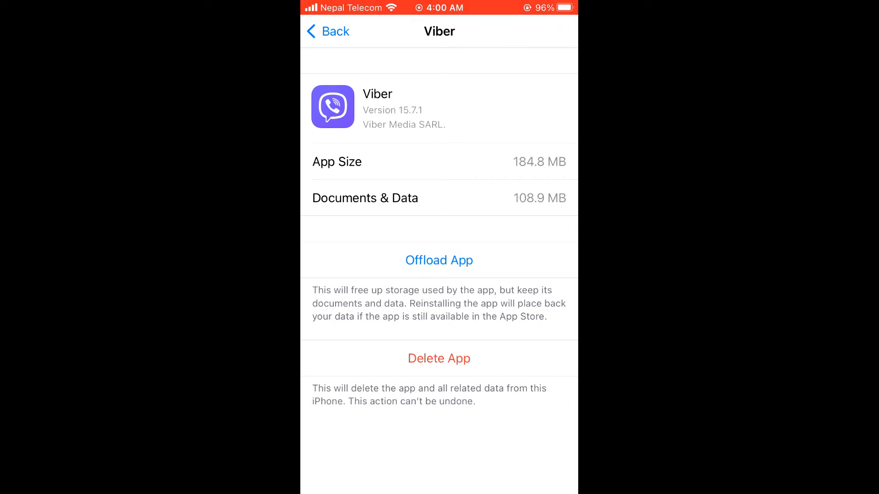
pyautogui.click(328, 31)
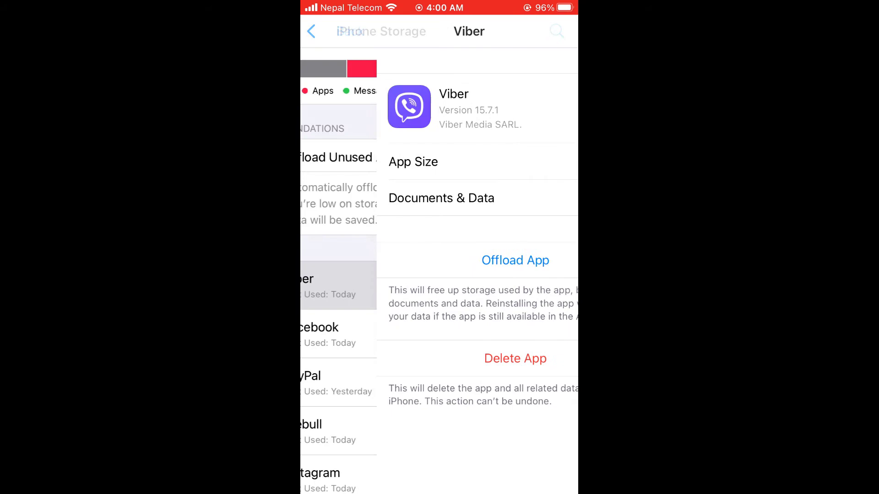
pyautogui.click(322, 327)
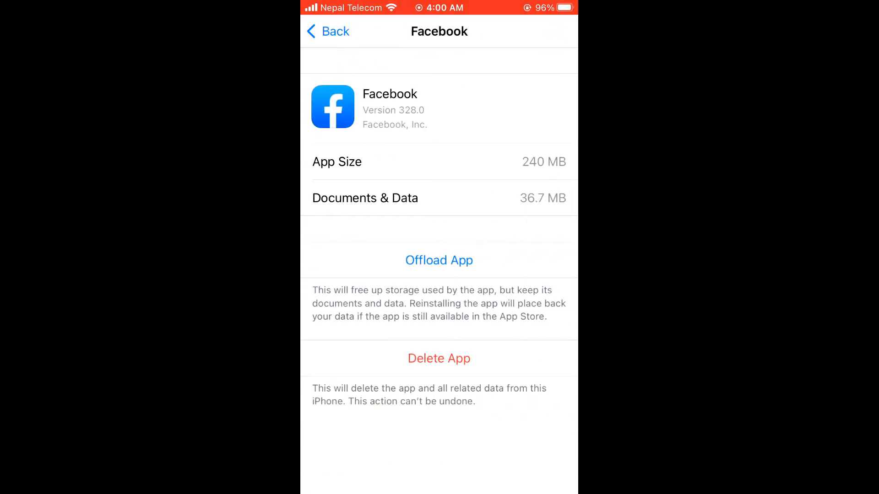
pyautogui.click(327, 32)
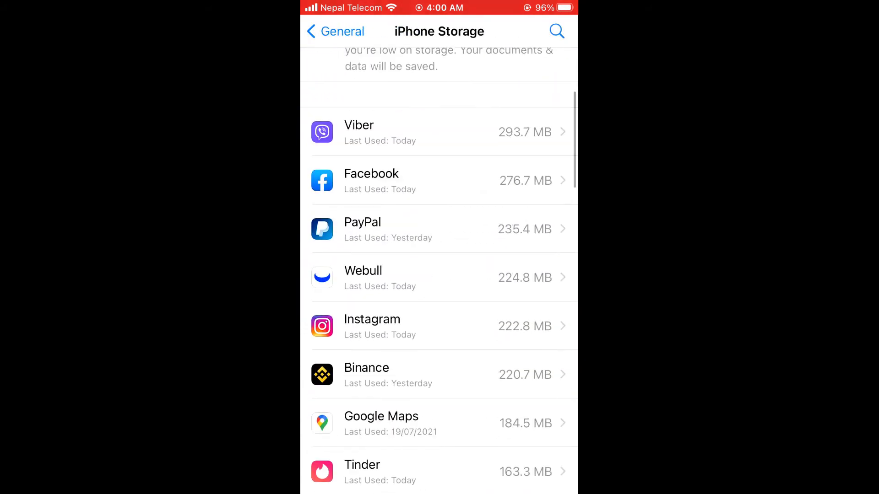
pyautogui.click(439, 472)
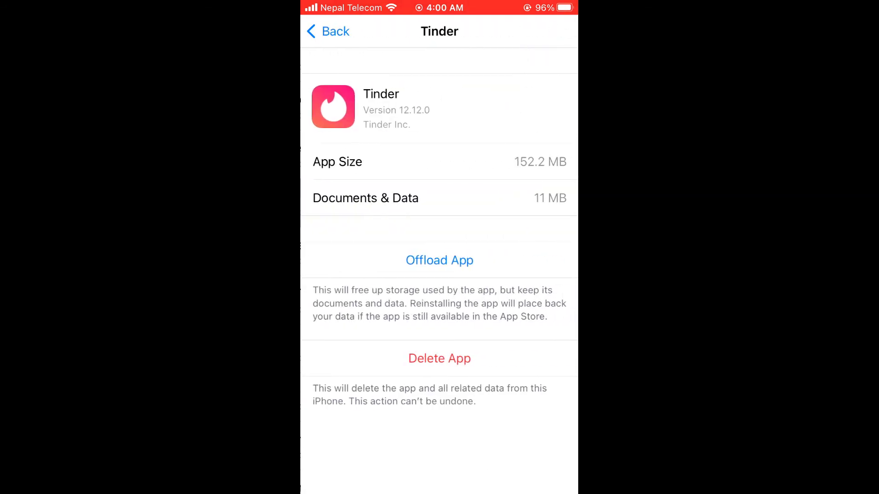
pyautogui.click(328, 30)
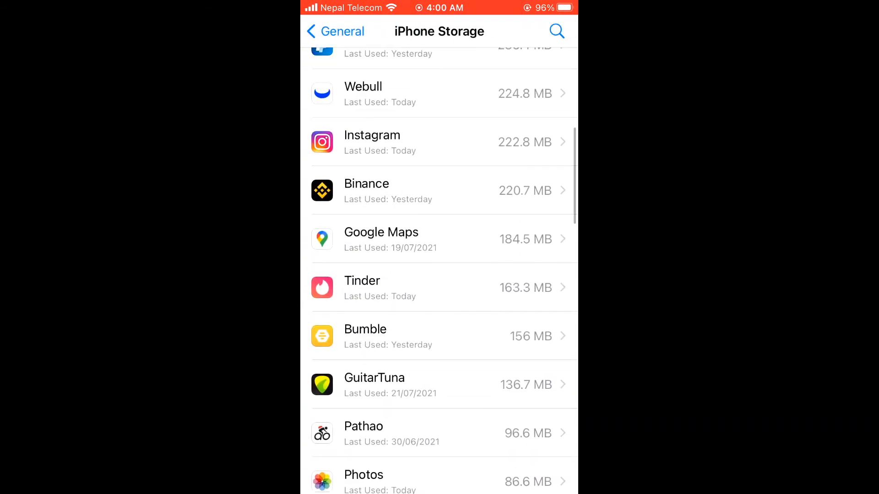
pyautogui.click(439, 143)
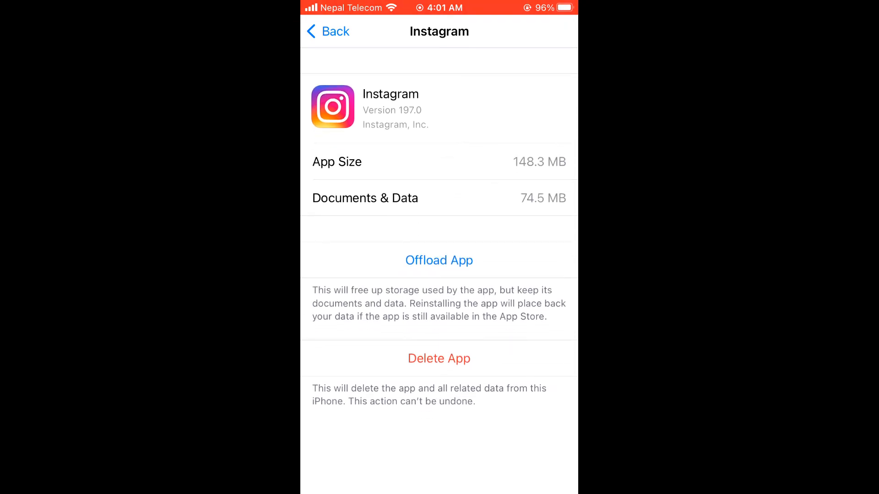
# Step: Delete Instagram with all its data, then leave Settings for the home screen
pyautogui.scroll(-3)
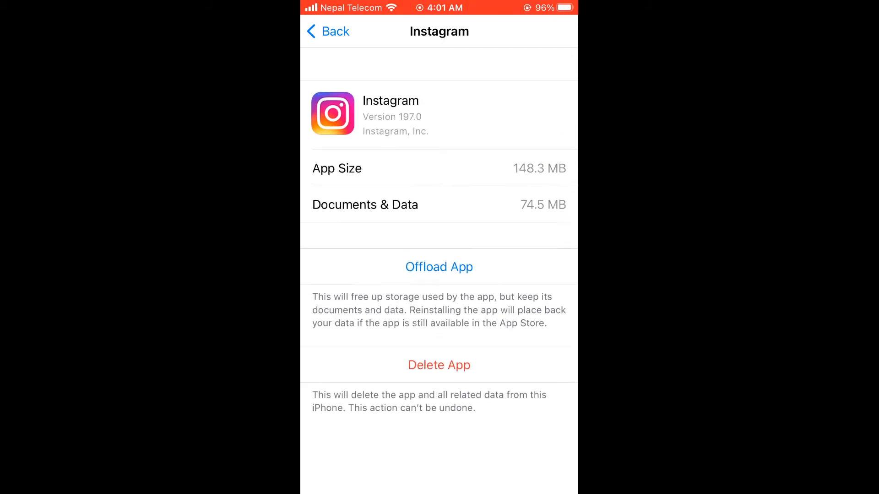
pyautogui.scroll(3)
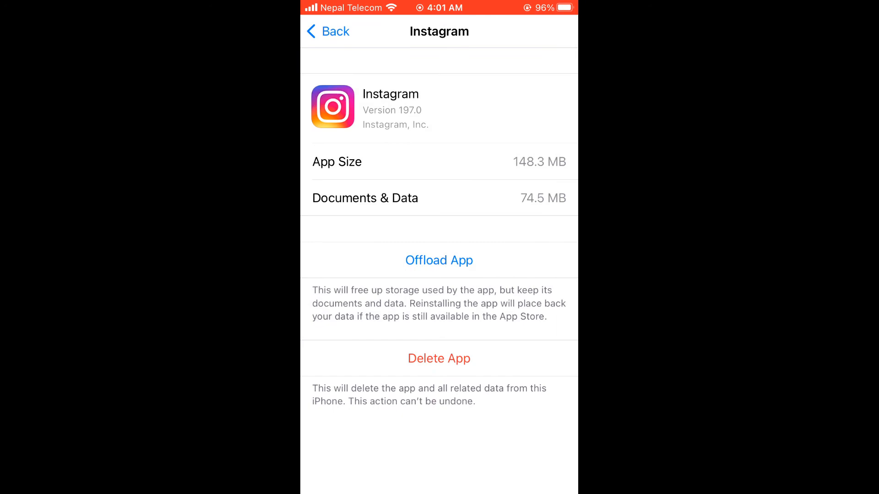
pyautogui.click(439, 358)
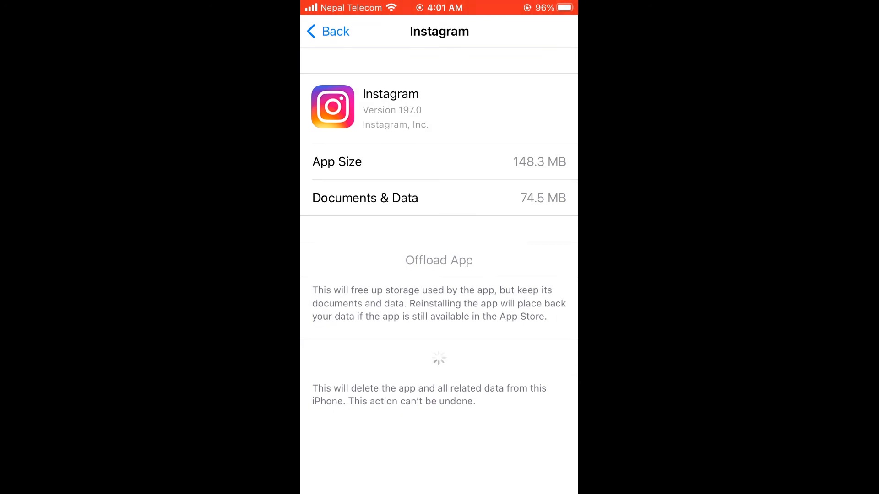
pyautogui.click(328, 30)
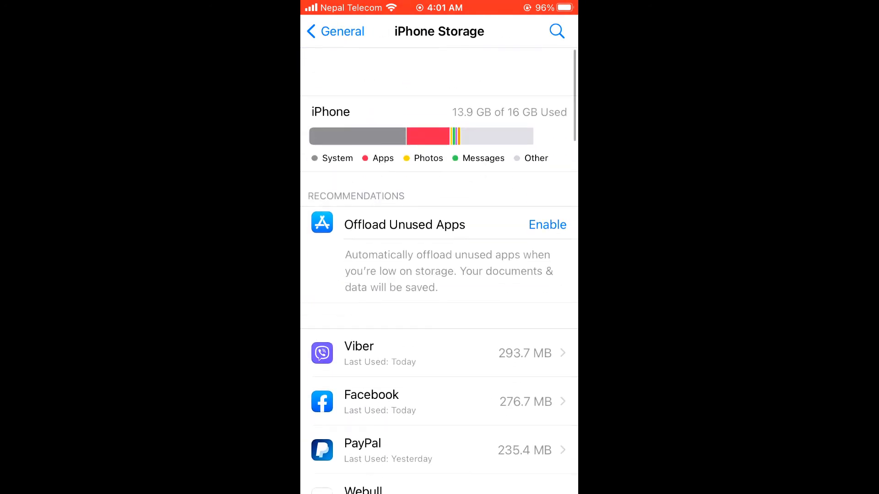
pyautogui.scroll(3)
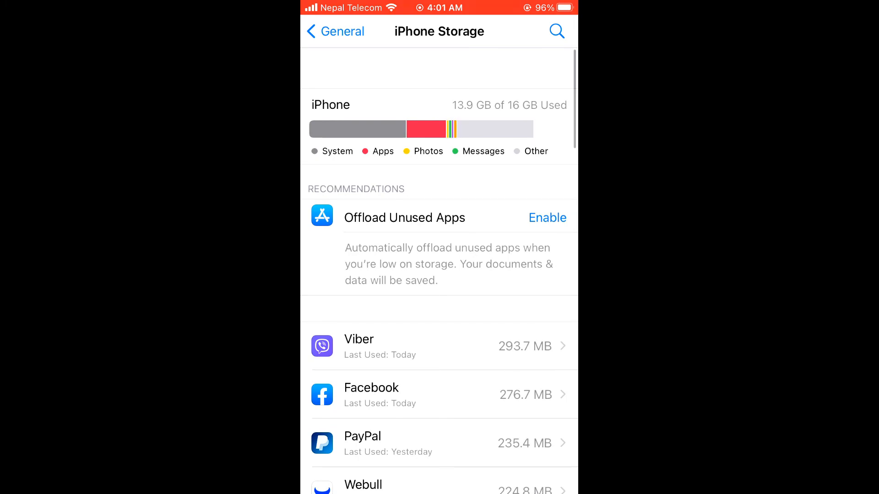
pyautogui.press('home')
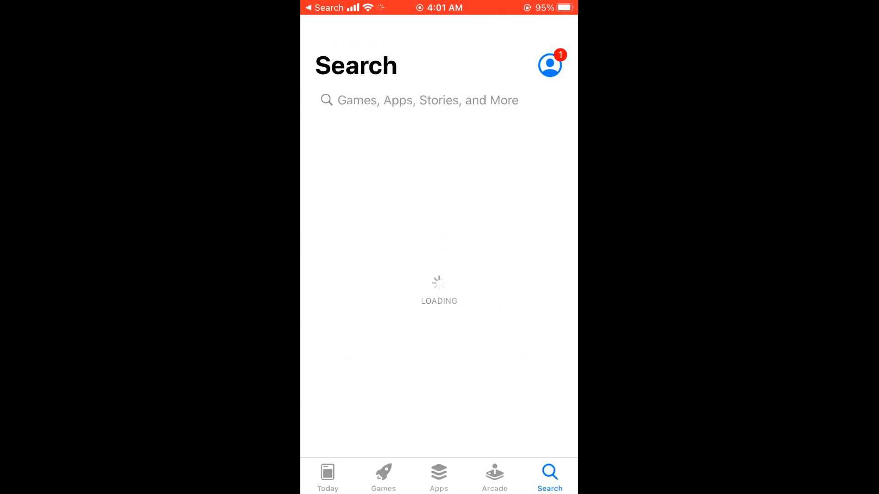
# Step: Search the App Store for 'instagram', download it and launch the app
pyautogui.write('instagram')
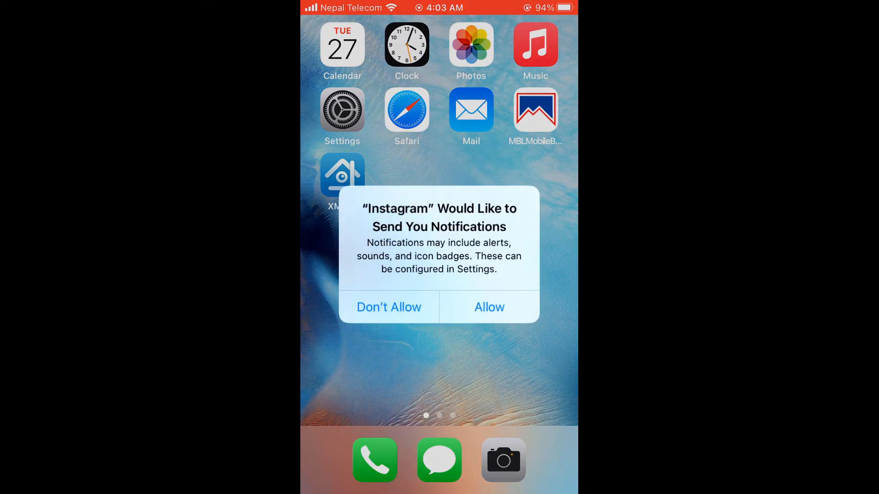
# Step: Answer Instagram's notification prompt and confirm its data dropped to 5.7 MB (157.7 MB total)
pyautogui.click(388, 307)
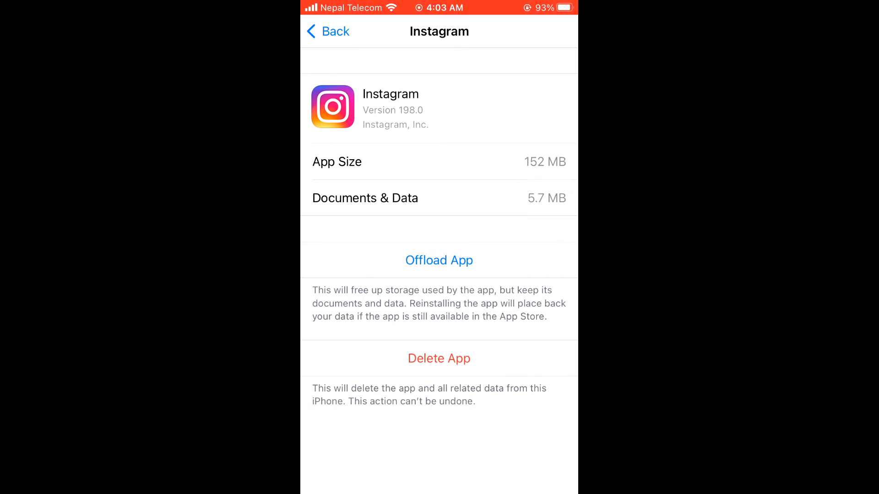
pyautogui.click(327, 31)
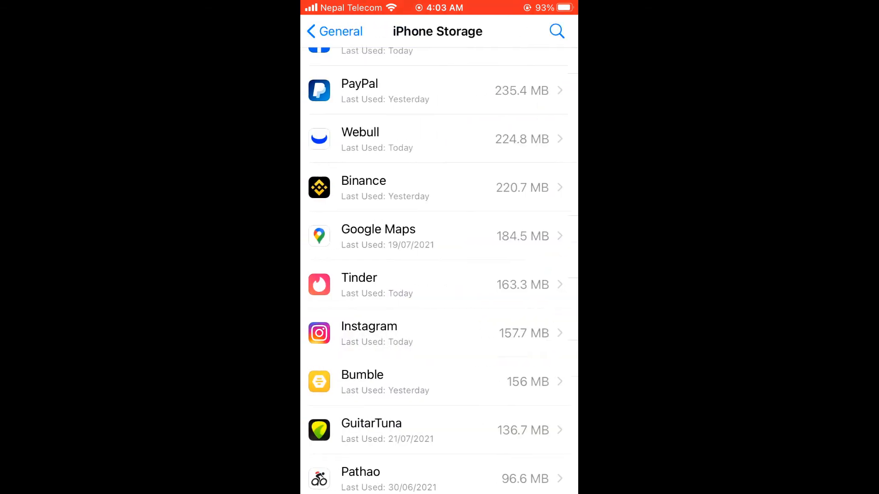